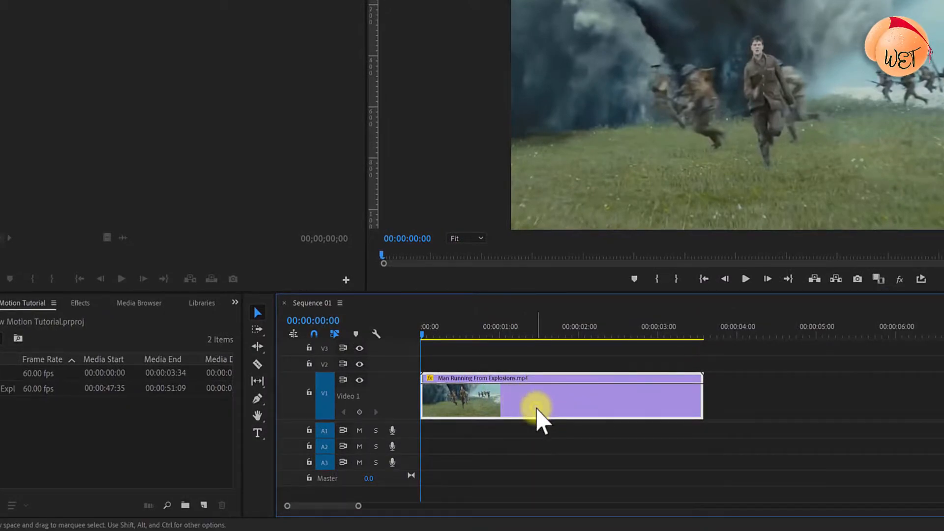
Set the Man Running From Explosions clip to 50% speed via Speed/Duration, doubling it to about seven seconds.
right_click(539, 415)
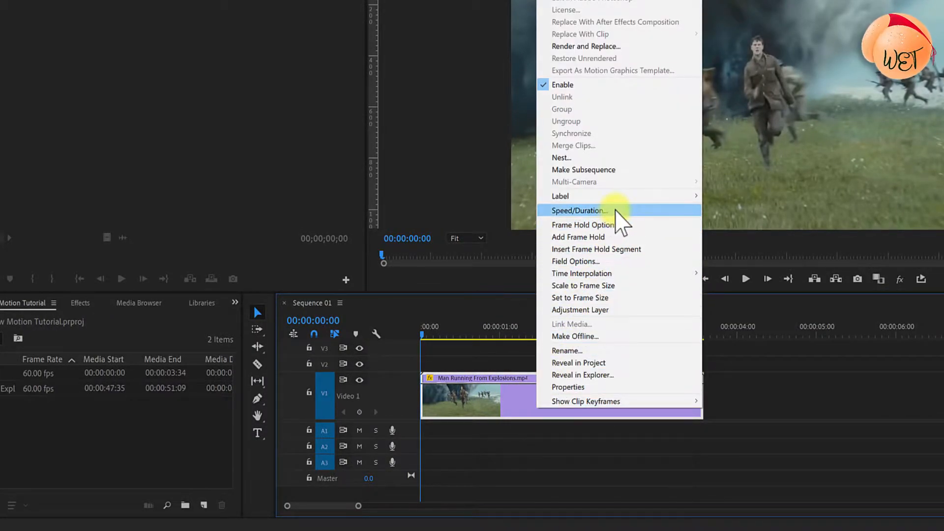
click(578, 210)
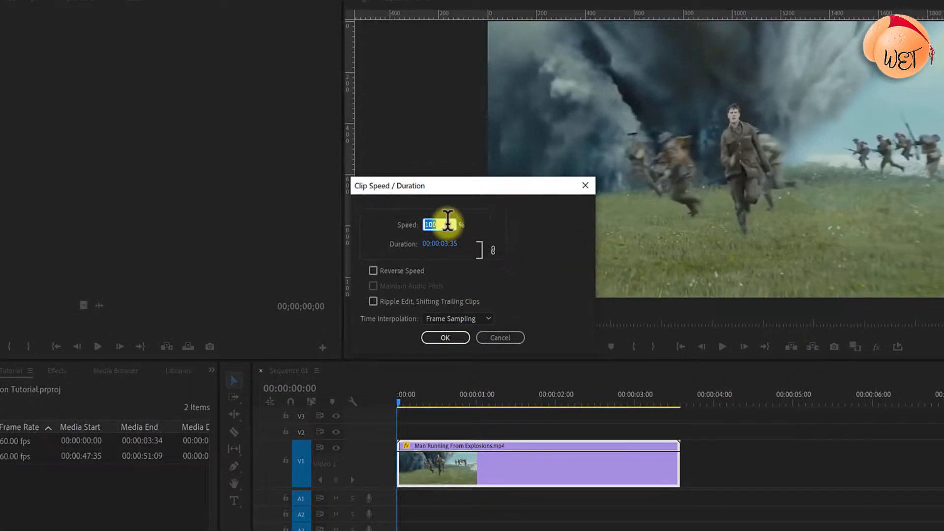
text(50)
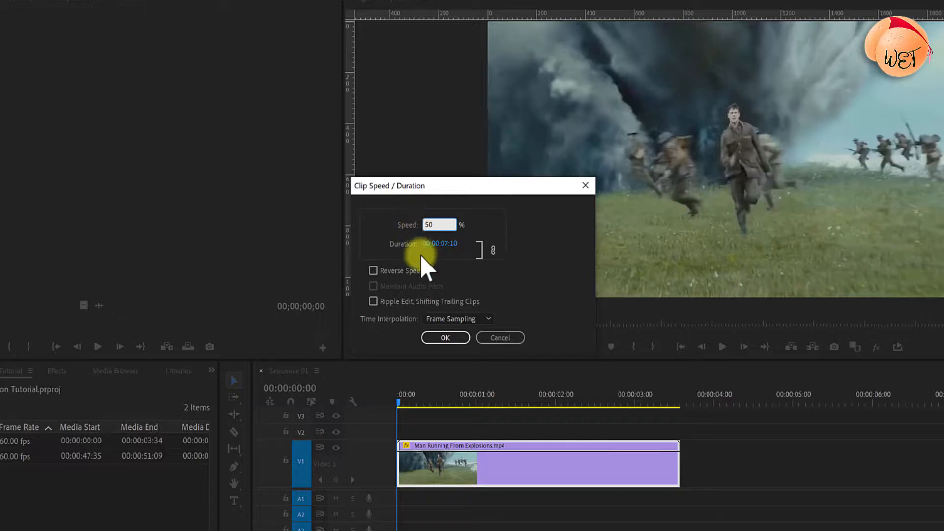
mouse_move(444, 337)
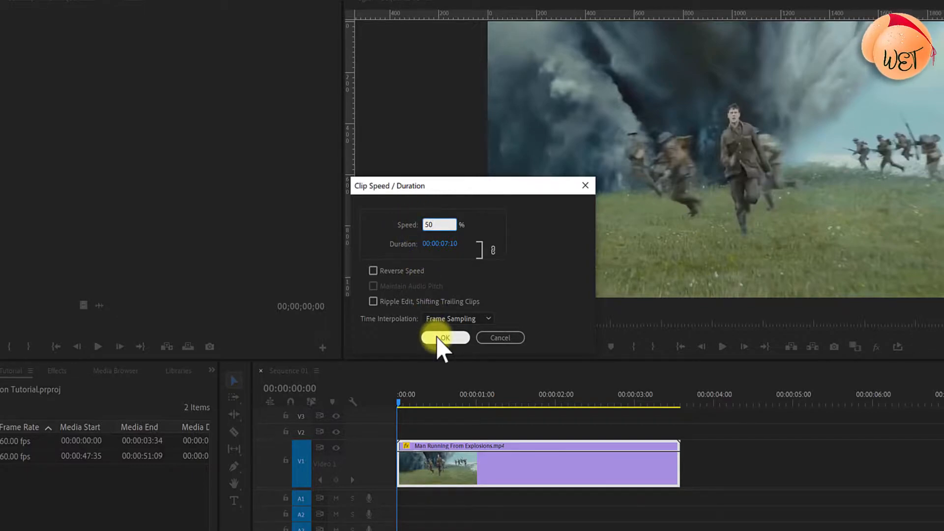
click(445, 338)
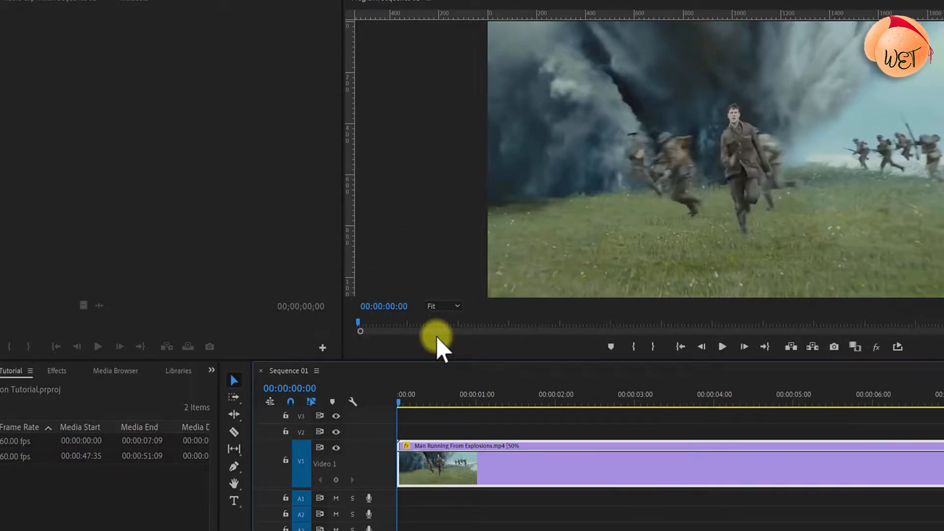
mouse_move(353, 365)
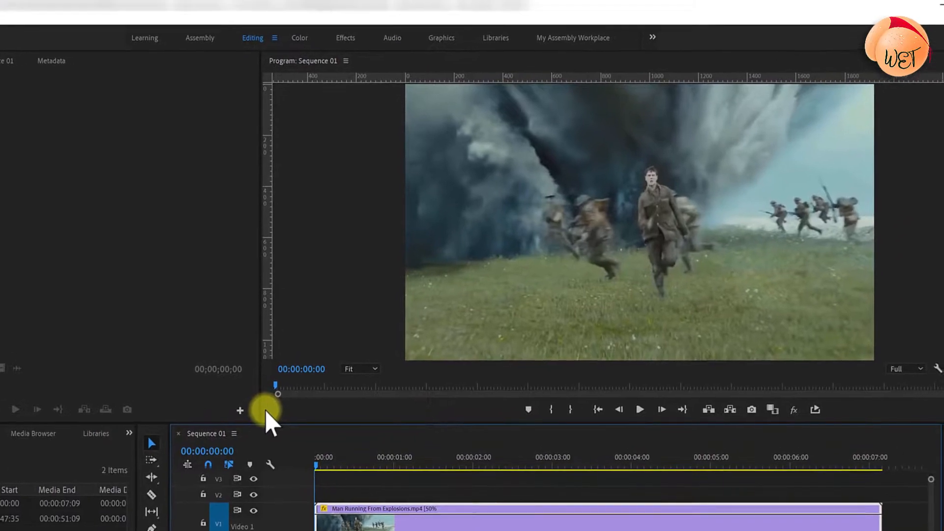
Select the slowed clip and bring up its Time Interpolation choices to pick Optical Flow.
click(639, 410)
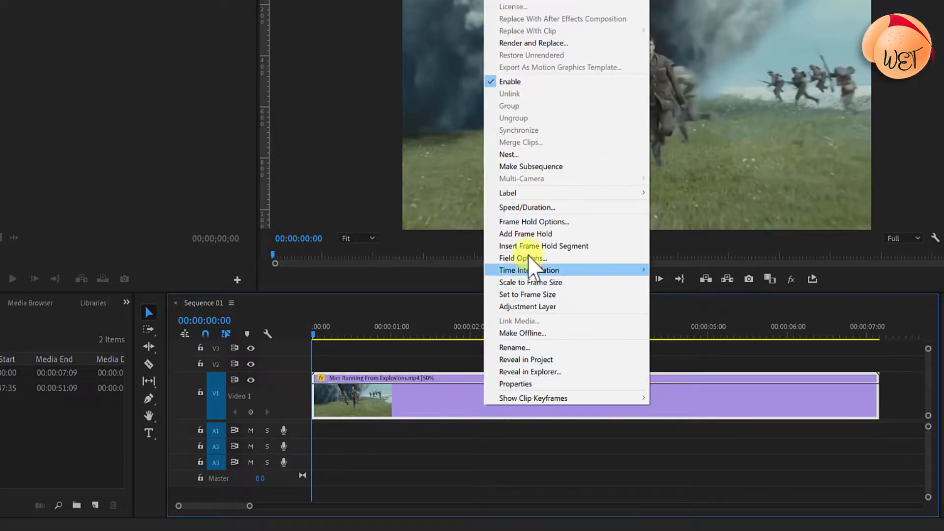
click(527, 207)
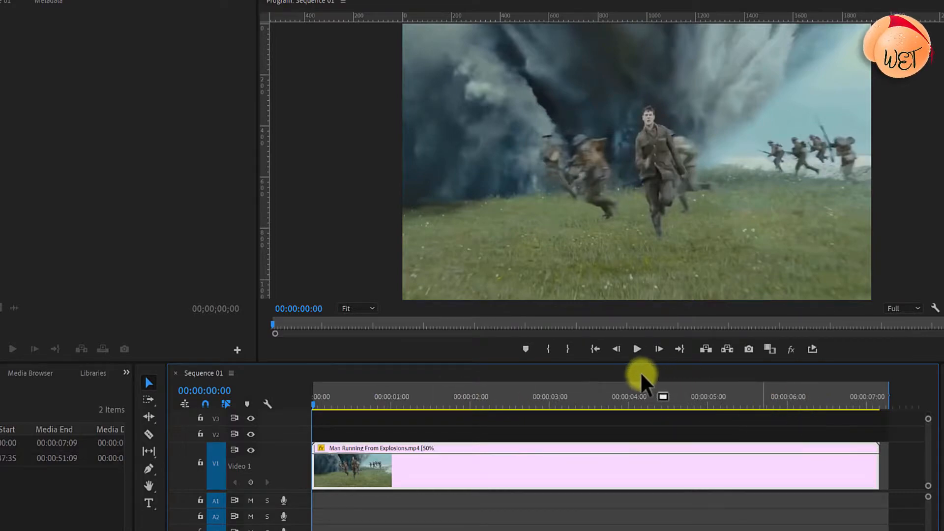
mouse_move(766, 412)
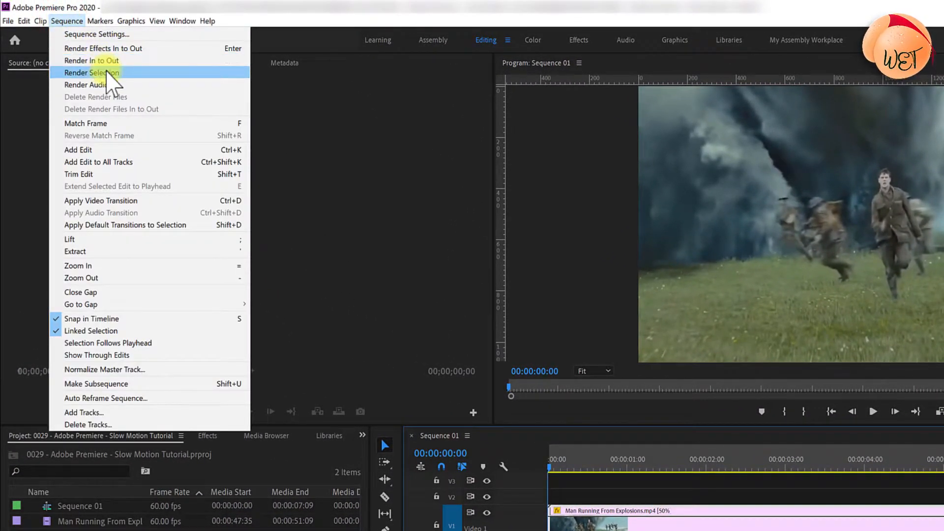
Render the slowed explosion clip from the Sequence menu so its bar turns green.
click(91, 73)
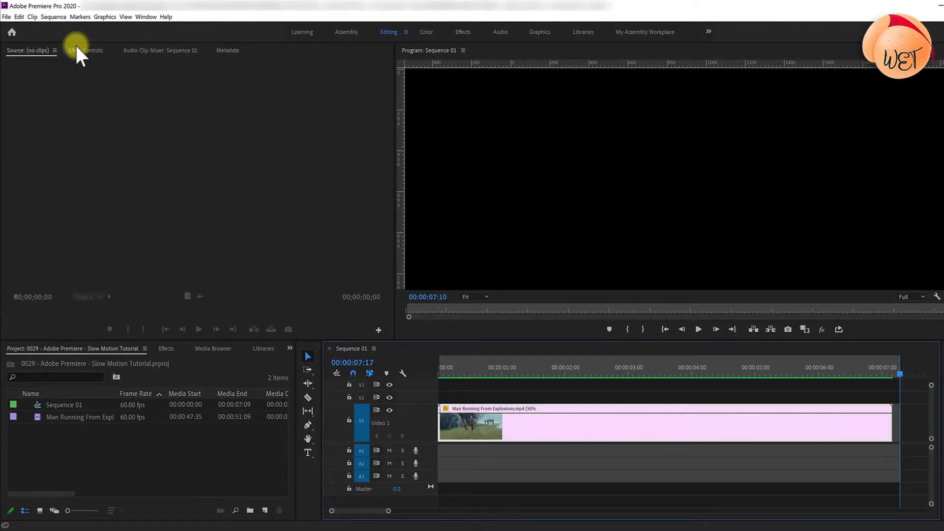
In Sequence 01's Export Settings (Ctrl+M), set Time Interpolation to Optical Flow.
key(Ctrl+M)
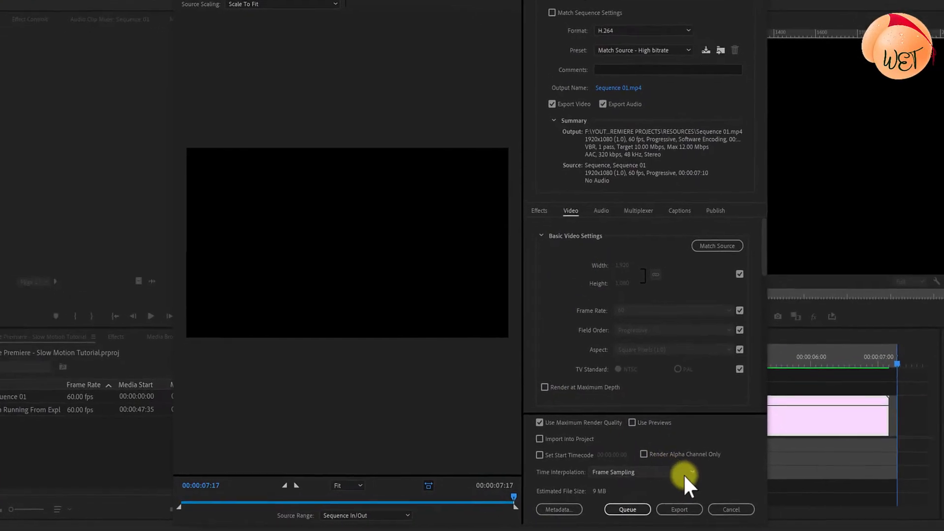
click(637, 472)
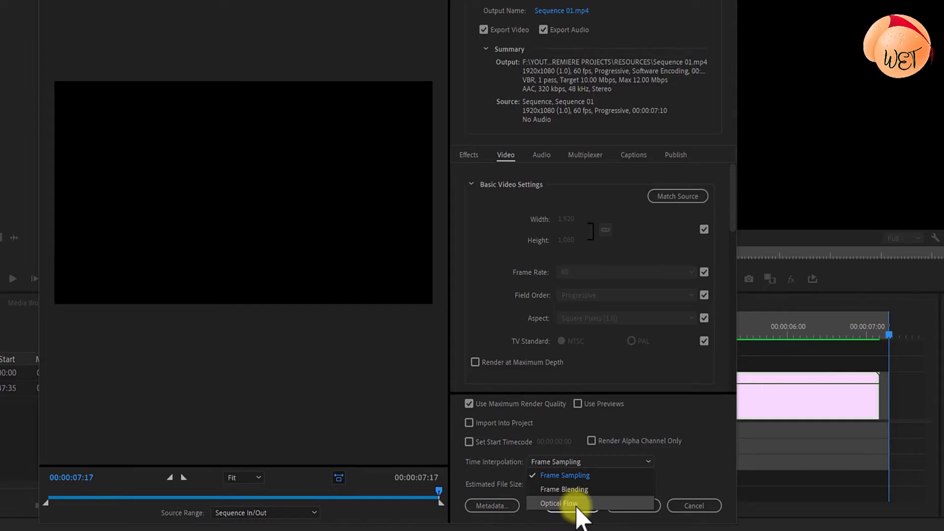
click(557, 502)
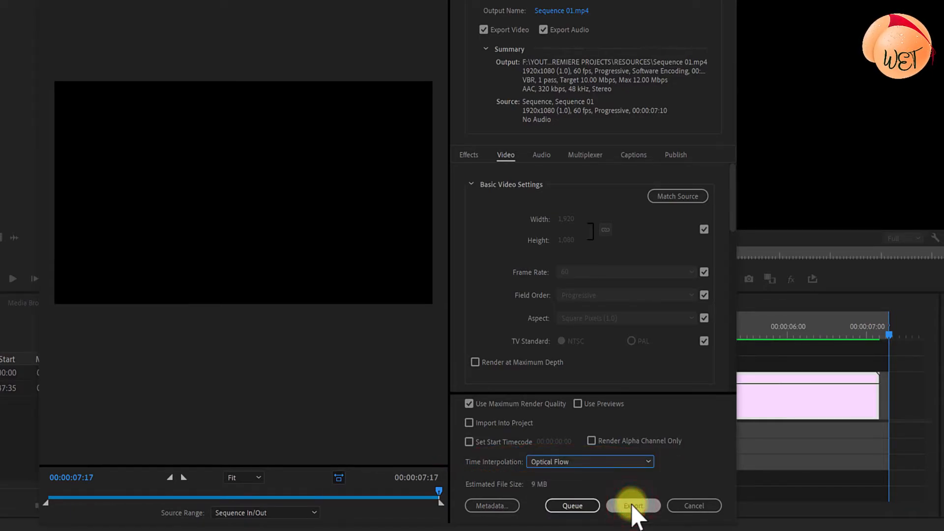
mouse_move(633, 505)
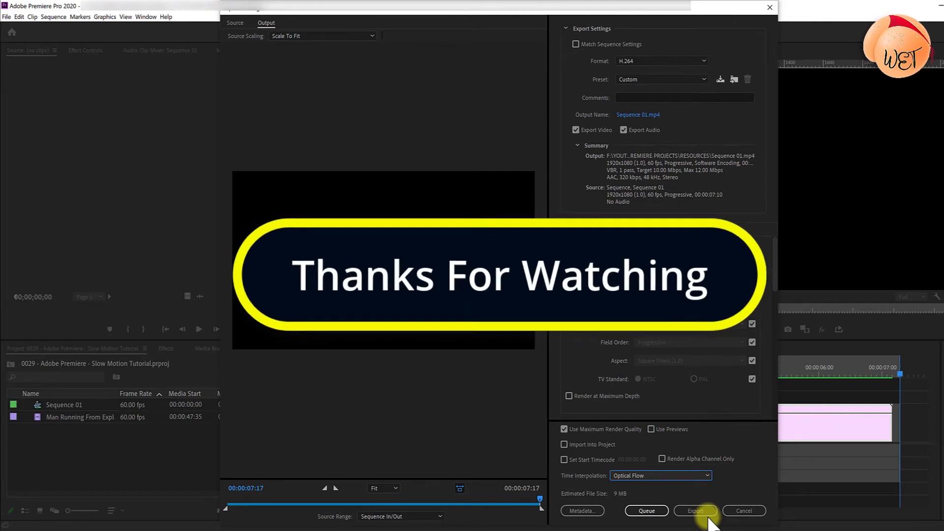
click(695, 510)
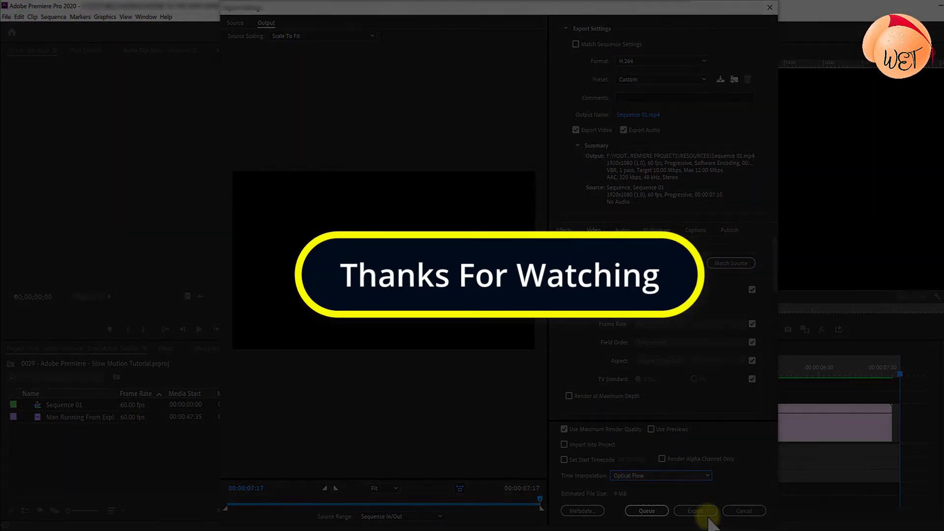